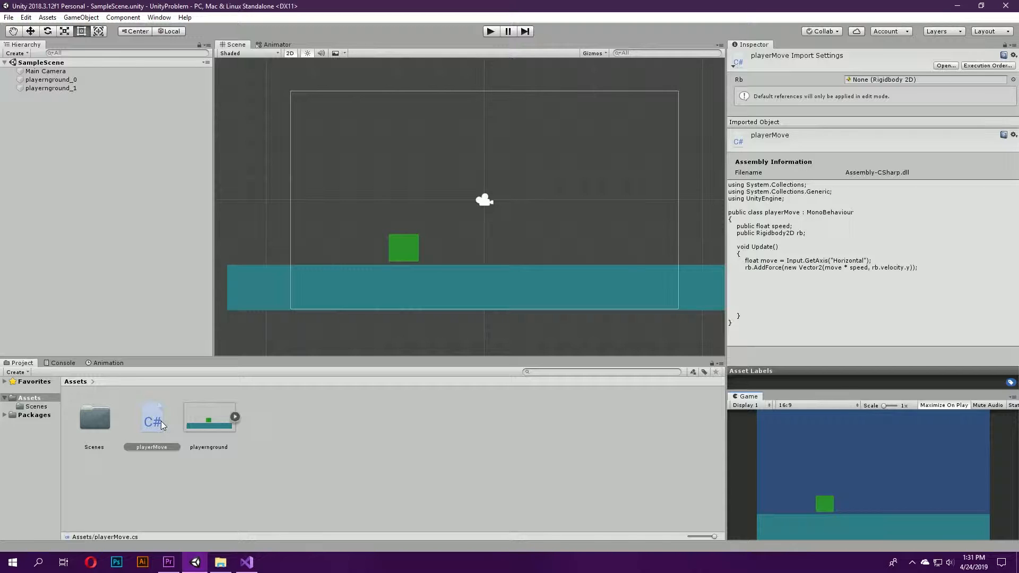
Step: Confirm playerground_0 has Player Move with speed 5 and its Rigidbody 2D, then switch to Visual Studio
left_click(151, 447)
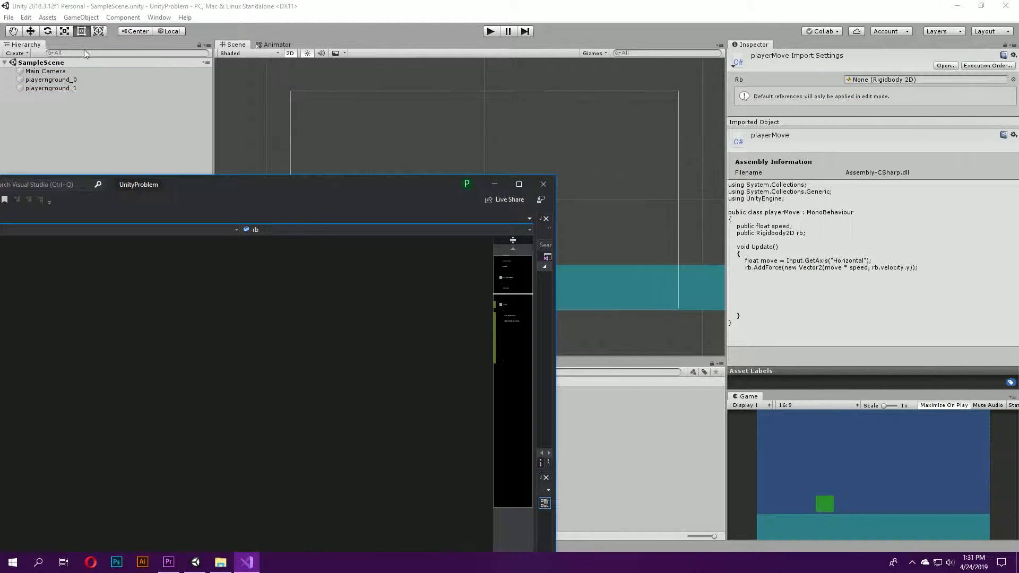
left_click(51, 79)
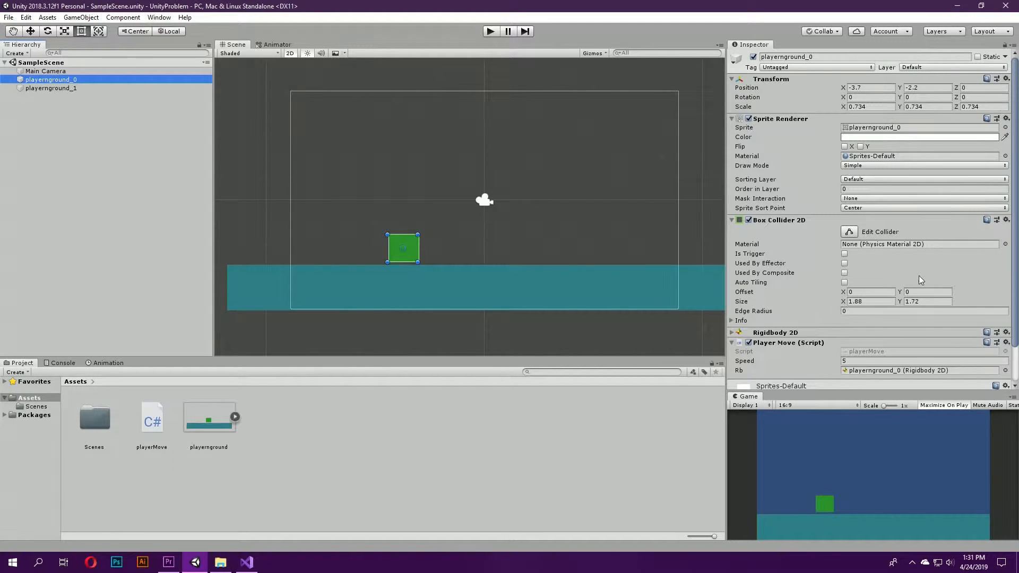
scroll("down", 3)
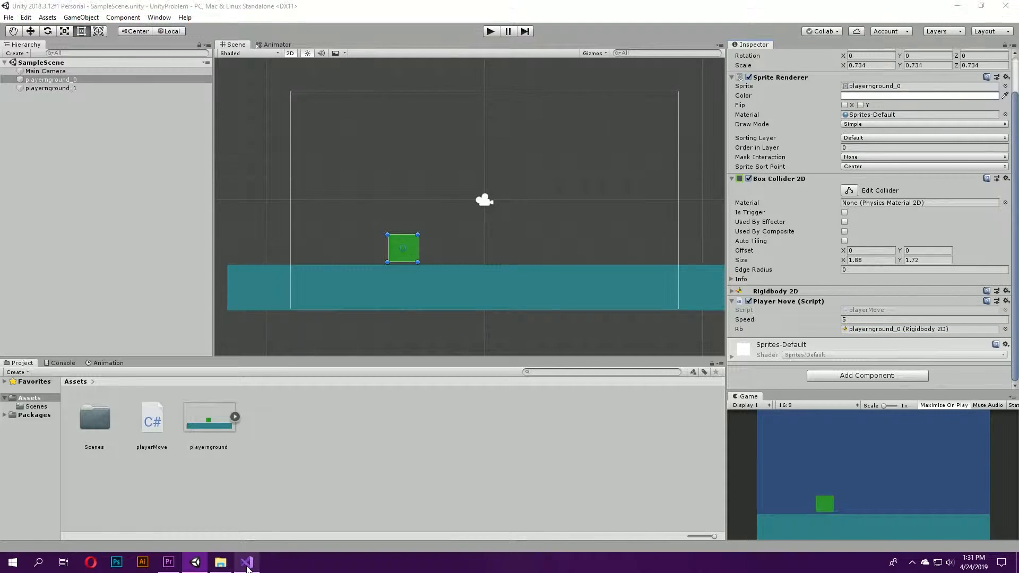
left_click(245, 561)
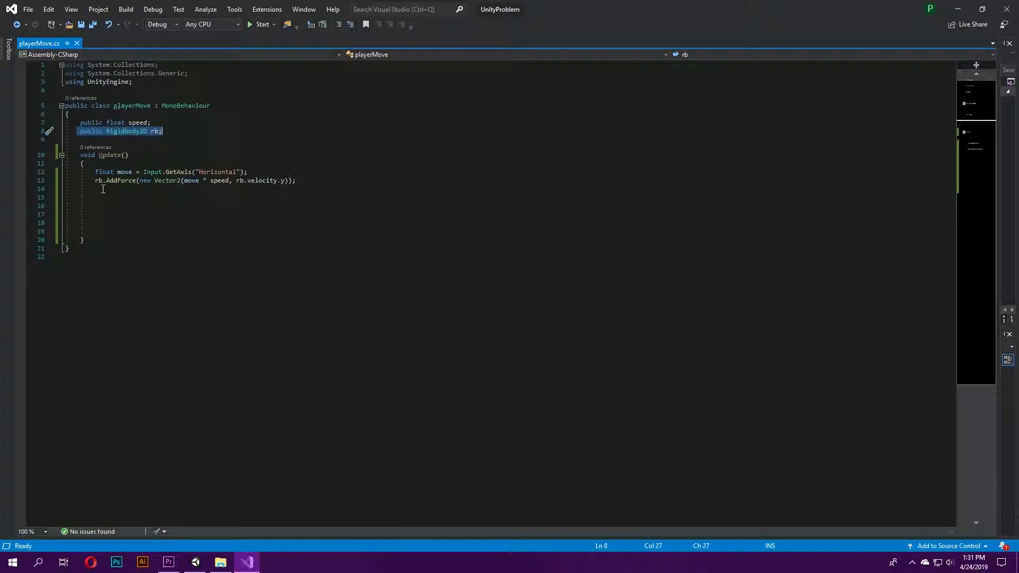
mouse_move(48, 216)
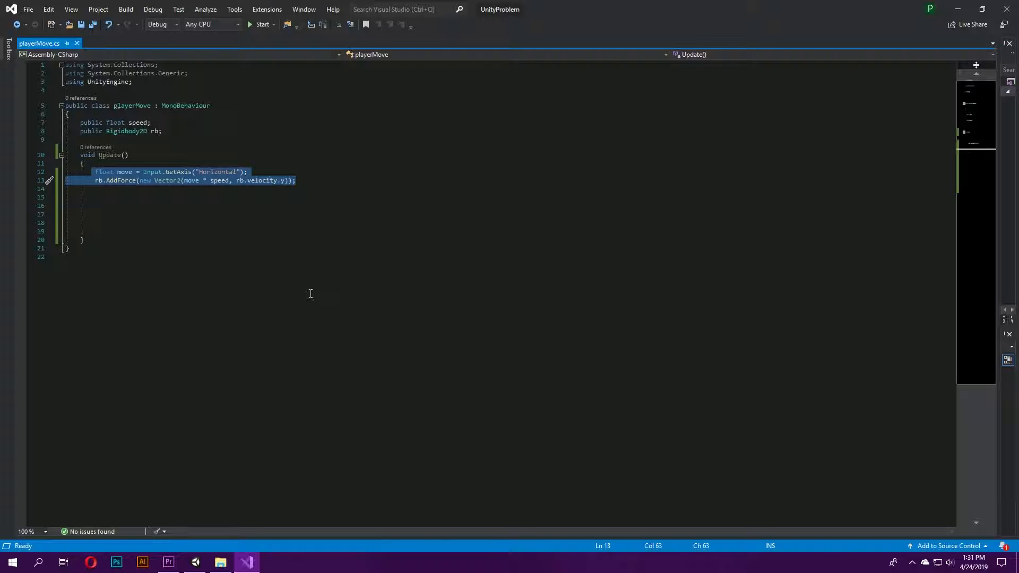
mouse_move(309, 288)
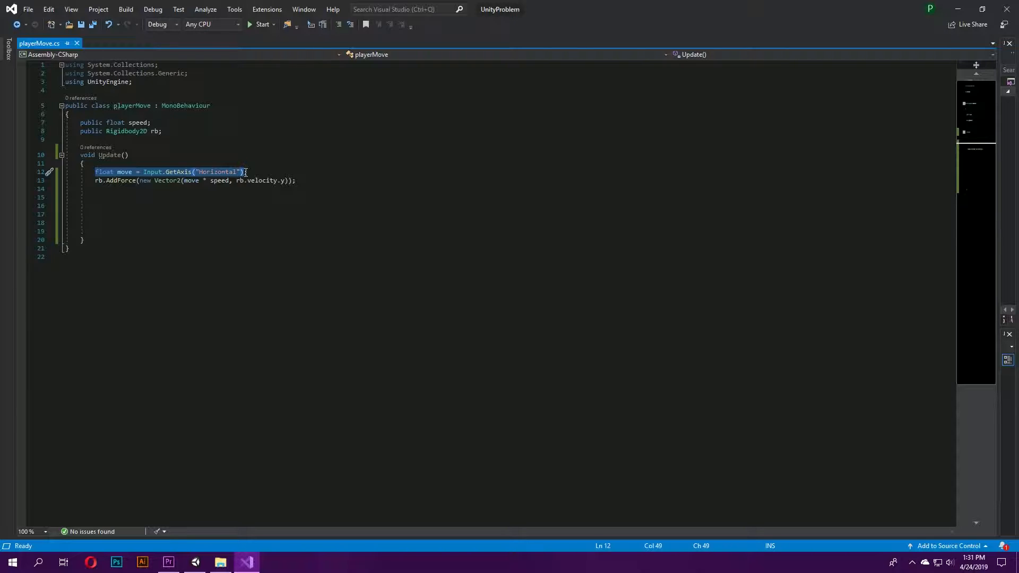
mouse_move(352, 156)
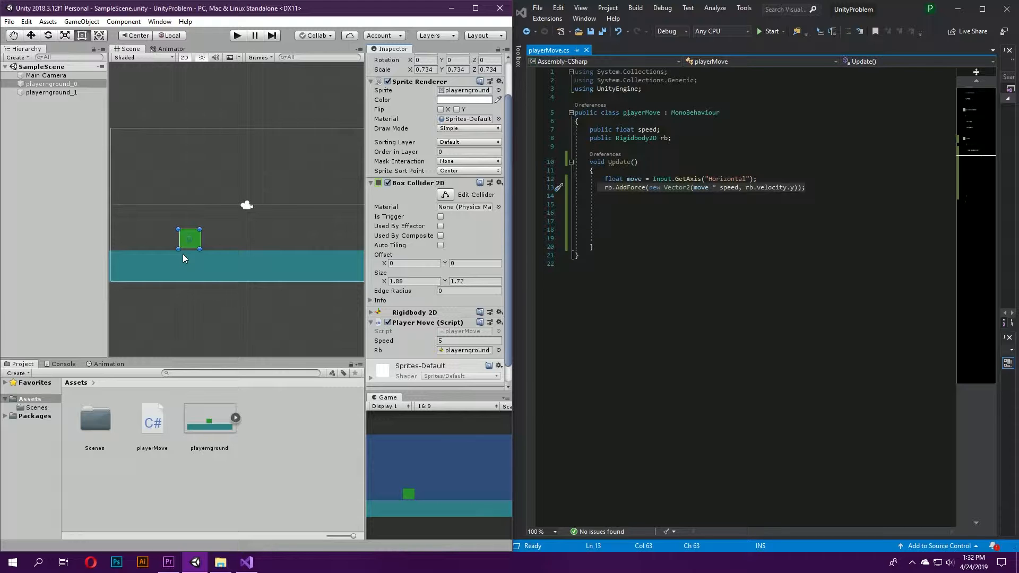
mouse_move(227, 293)
type("Raw")
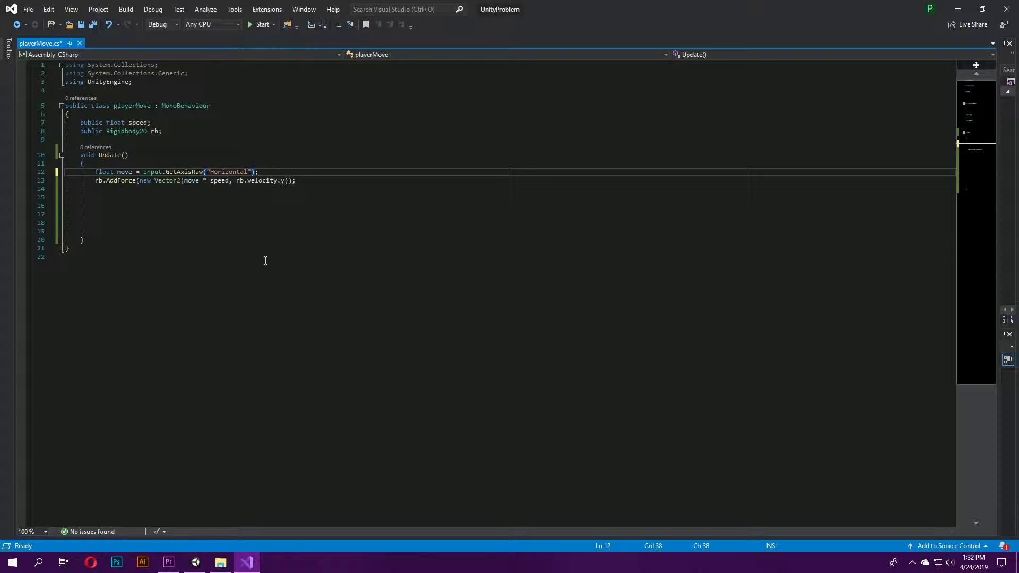
Step: Add rb.velocity = new Vector2(move * speed, rb.velocity.y);, comment out AddForce, and save
double_click(183, 172)
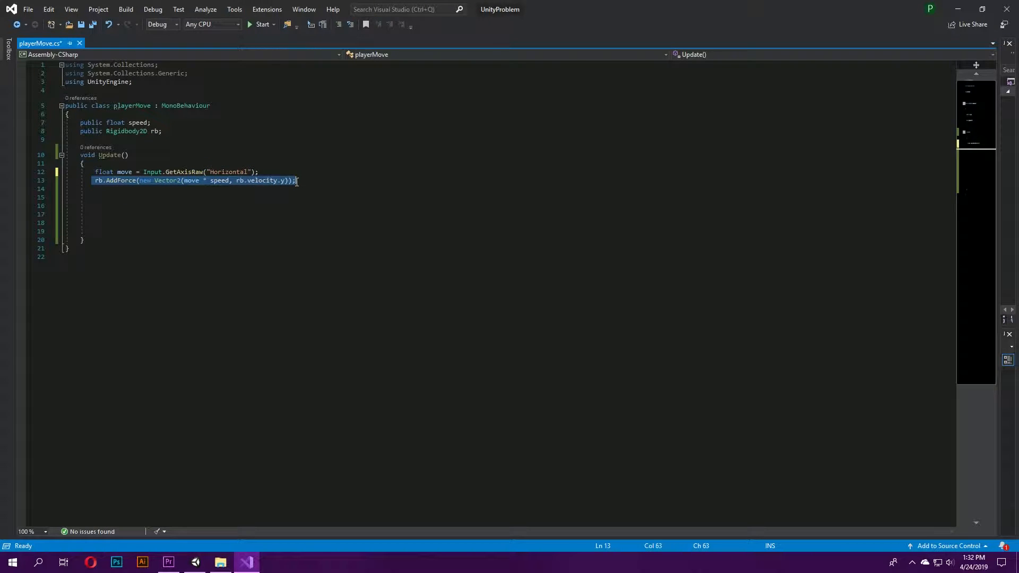
key("enter")
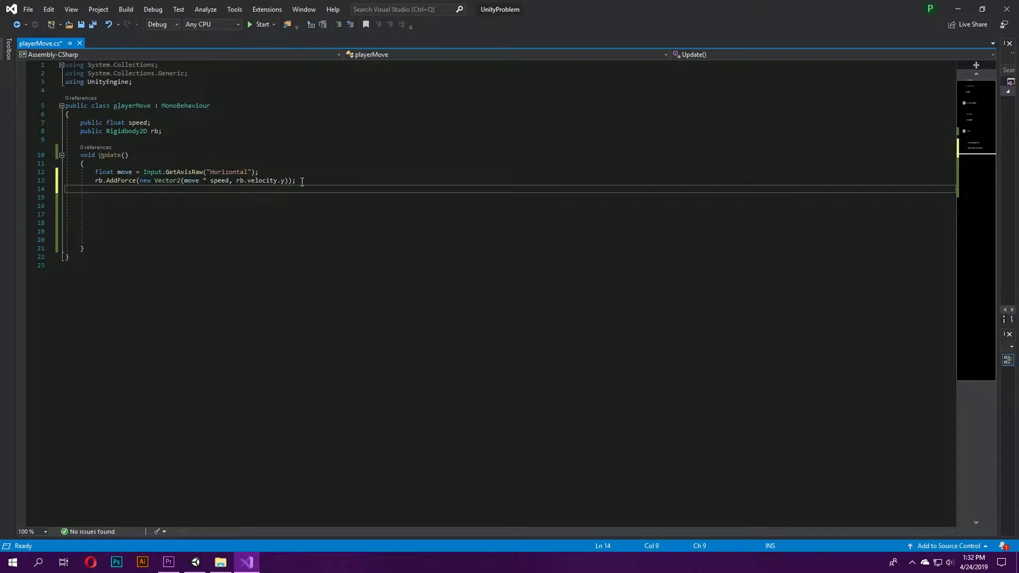
type("rb.velocity =")
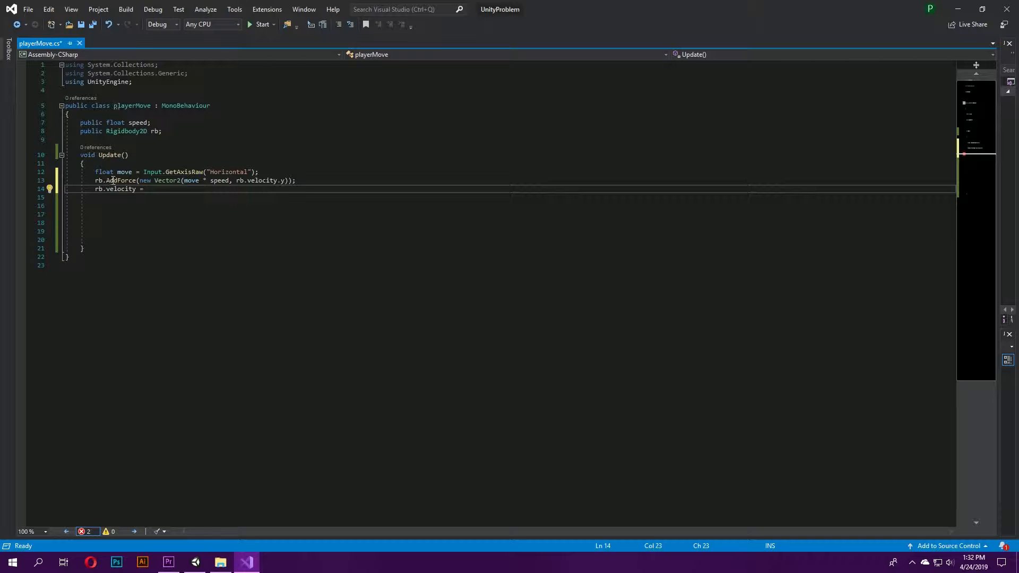
left_click_drag(138, 180, 146, 189)
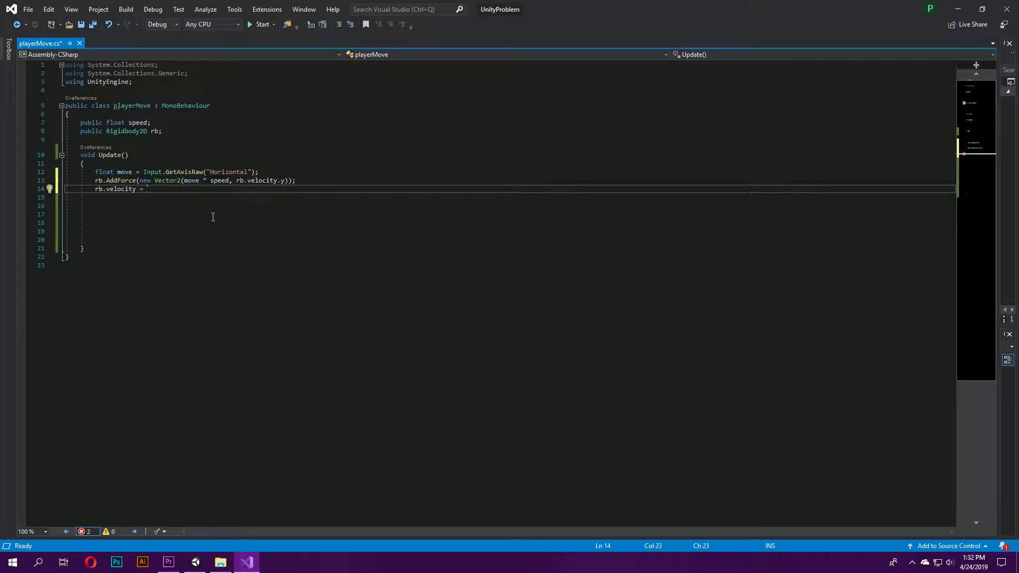
type("new Vector2(move * speed, rb.velocity.y);")
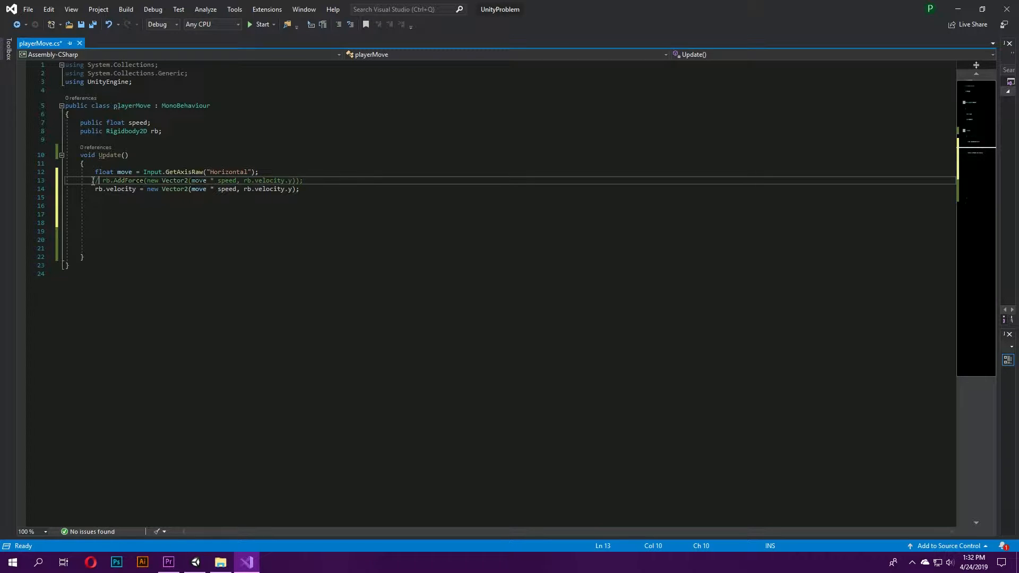
key("ctrl+s")
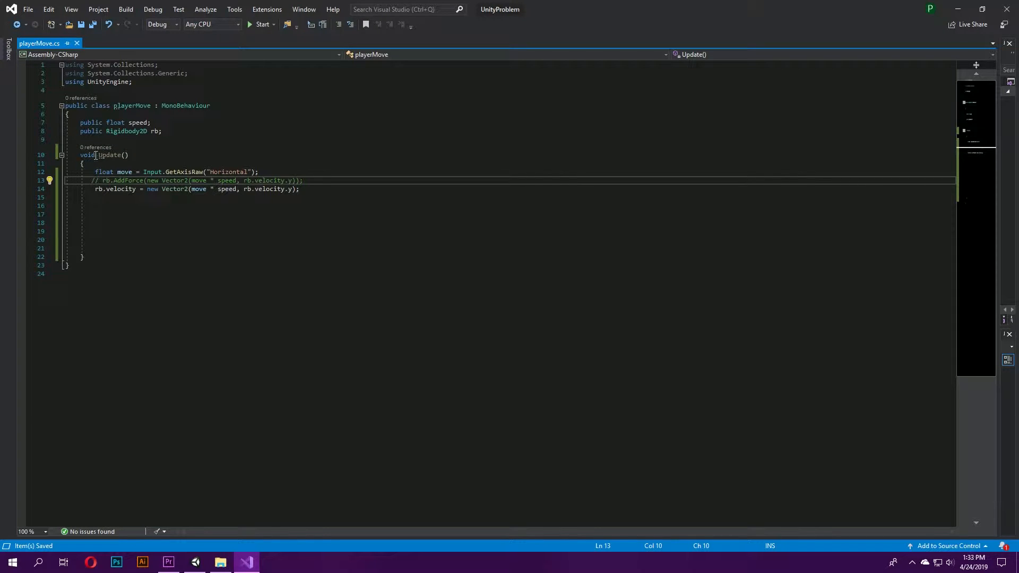
Step: Rename the Update method to FixedUpdate
double_click(110, 155)
type("Fixed")
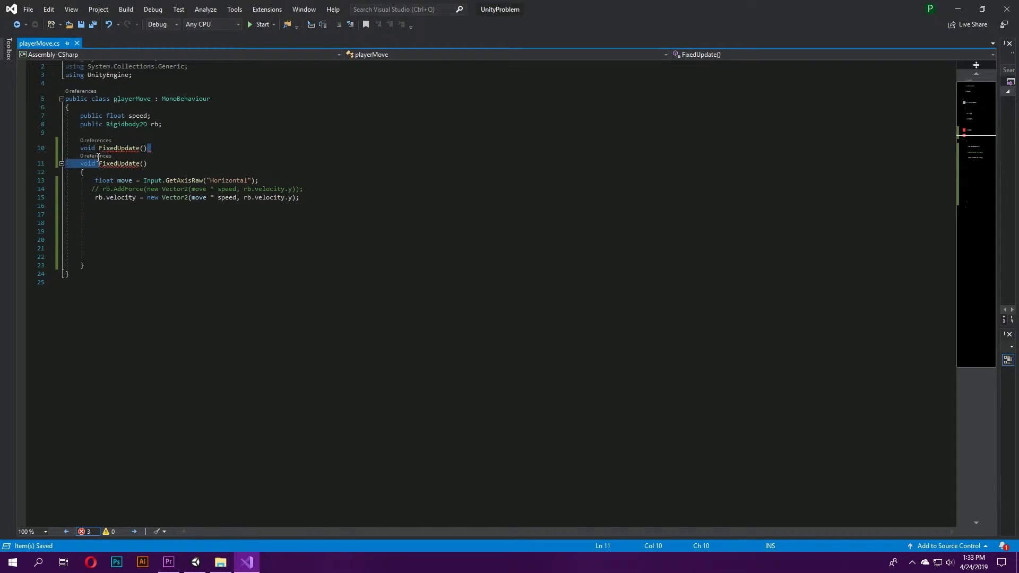
key("Delete")
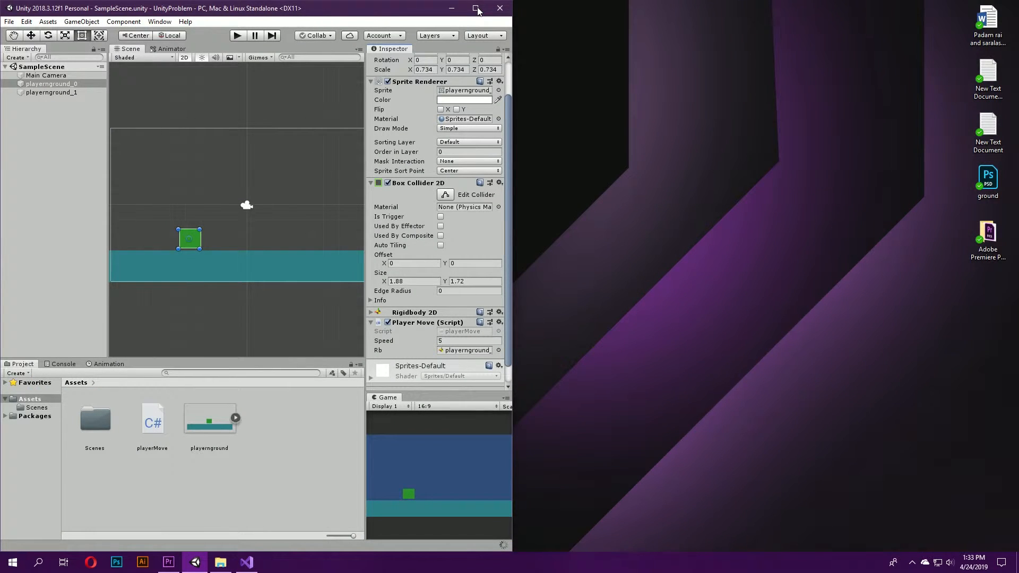
Step: Maximize Unity, play the scene to test arrow-key movement, then stop play mode
left_click(476, 7)
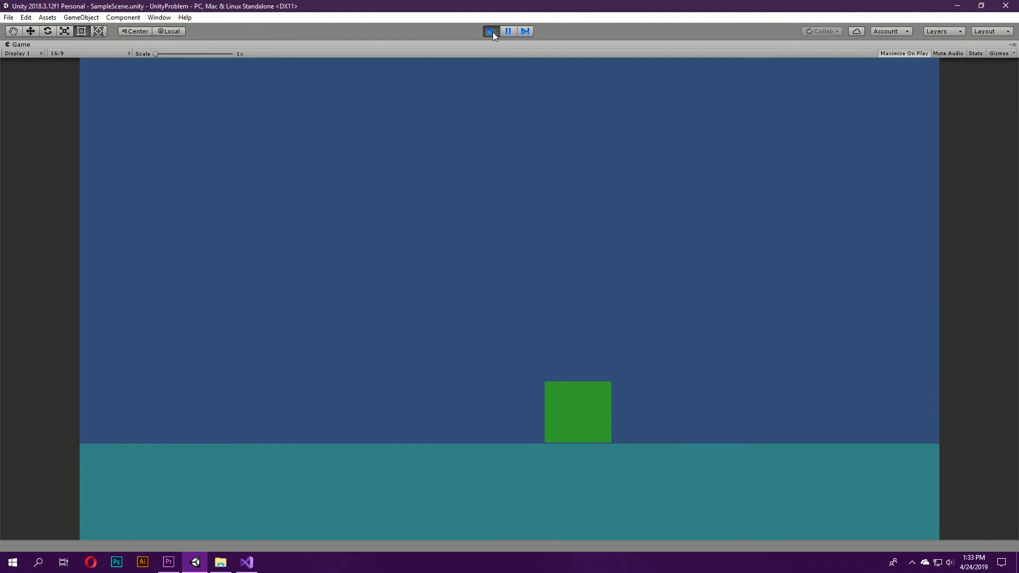
left_click(491, 31)
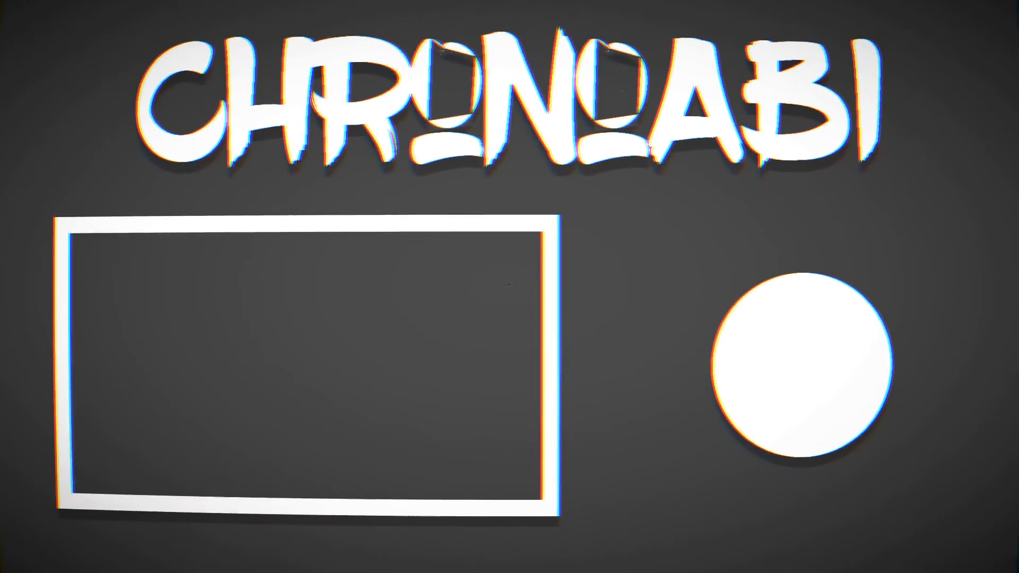